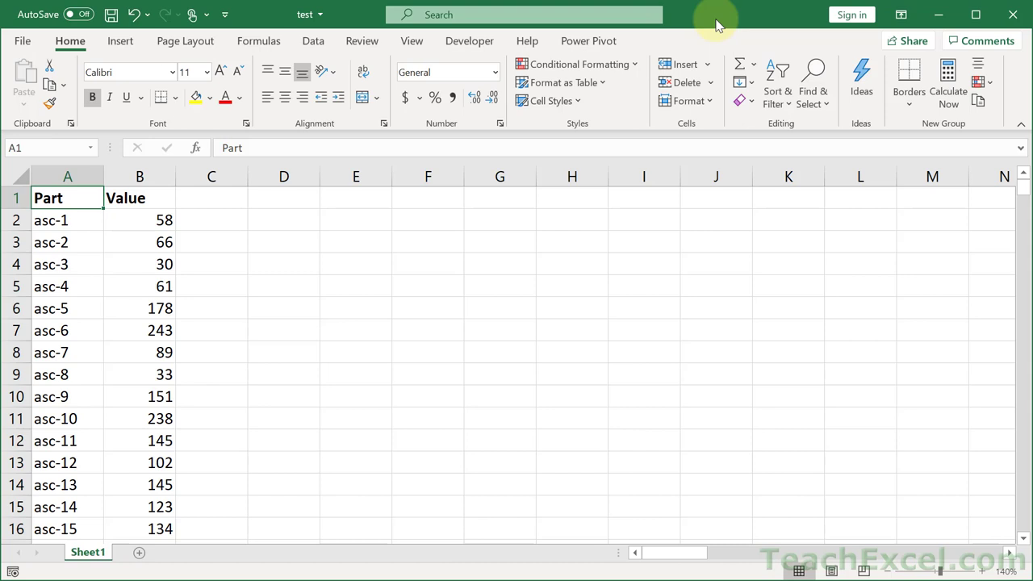
mouse_move(688, 58)
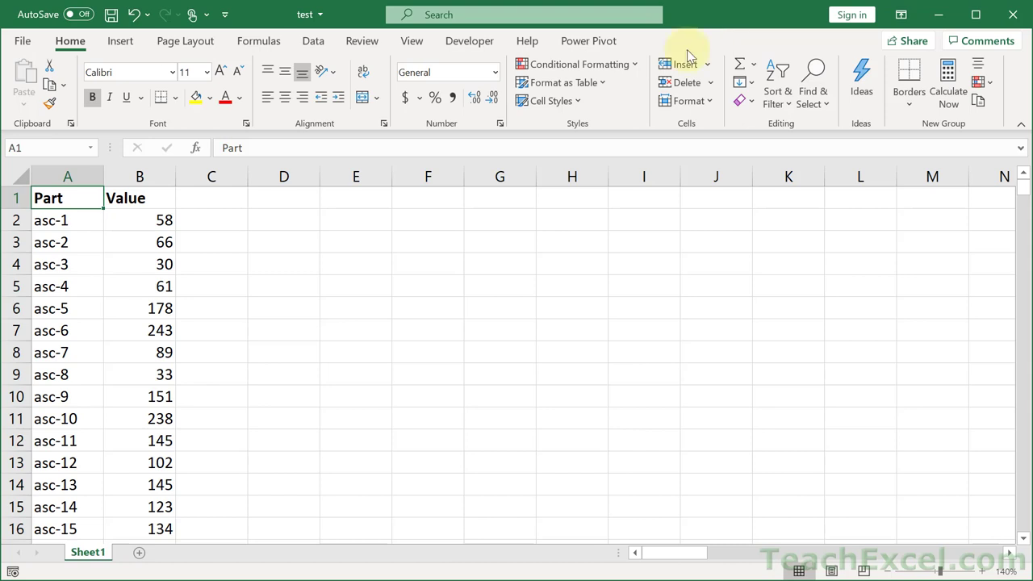
mouse_move(282, 268)
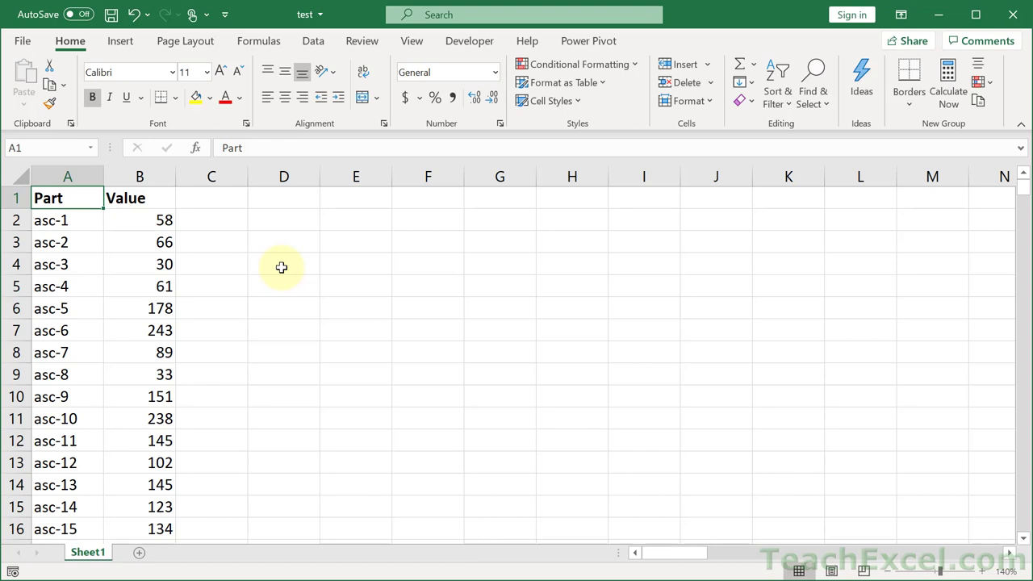
- Jump to the last entries of the Part and Value columns to find the list's end
key("ctrl+down")
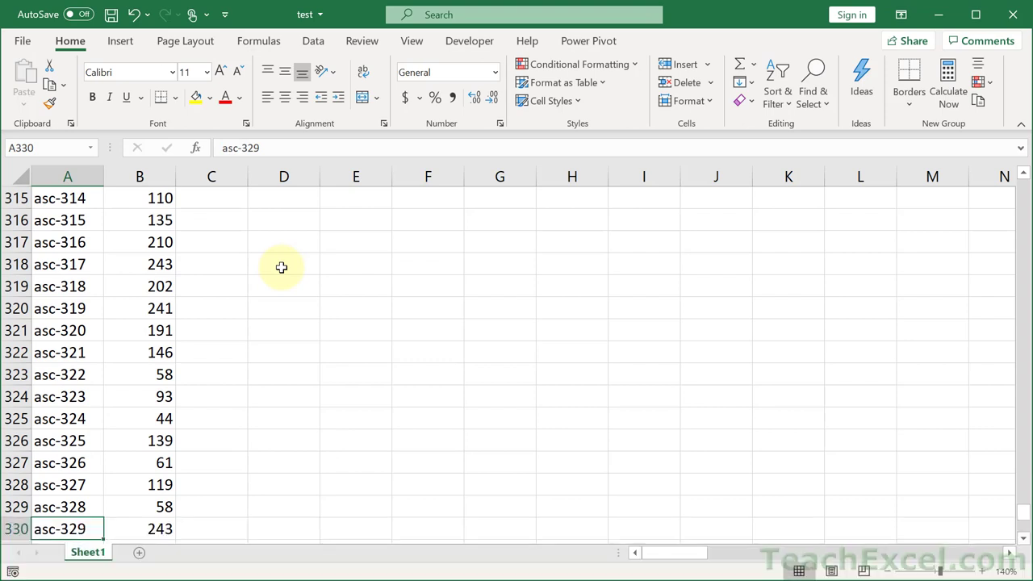
key("ctrl+Right")
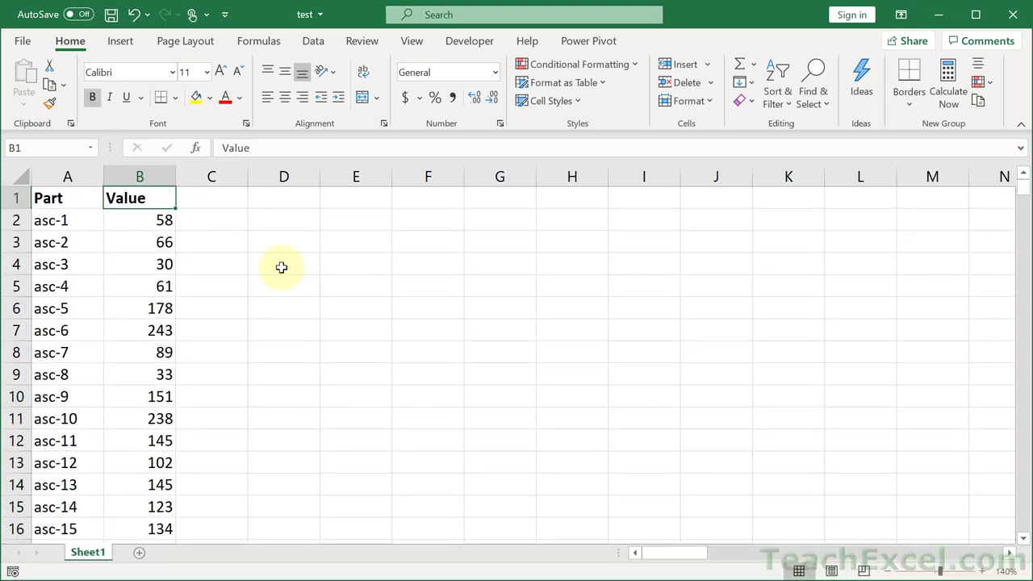
key("ctrl+Left")
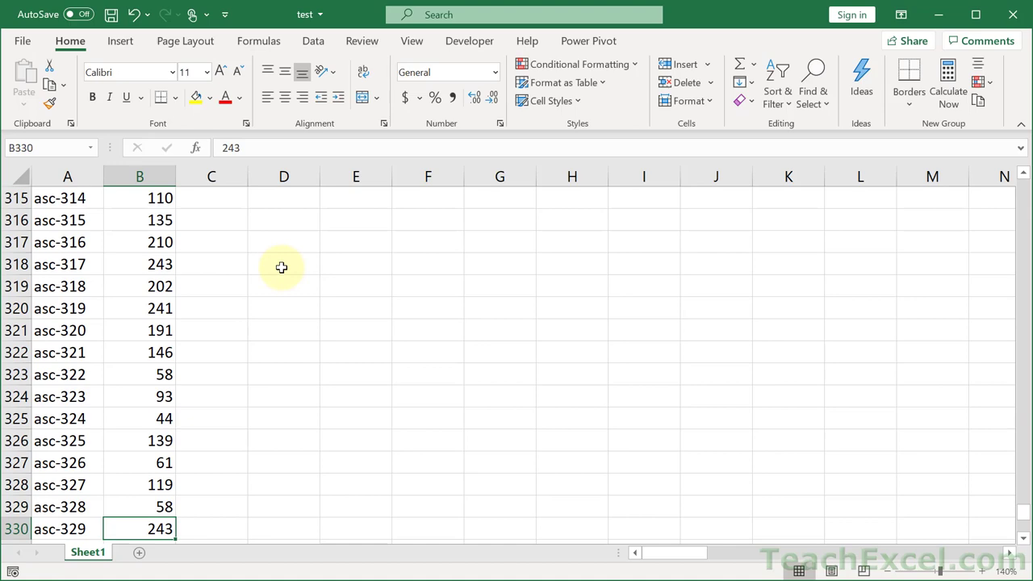
left_click_drag(674, 553, 710, 552)
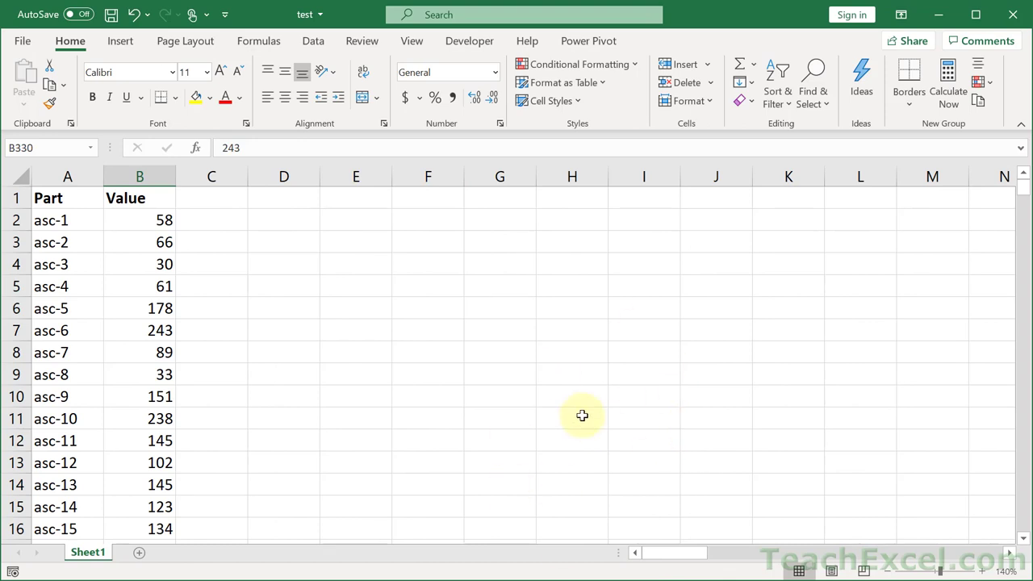
mouse_move(603, 489)
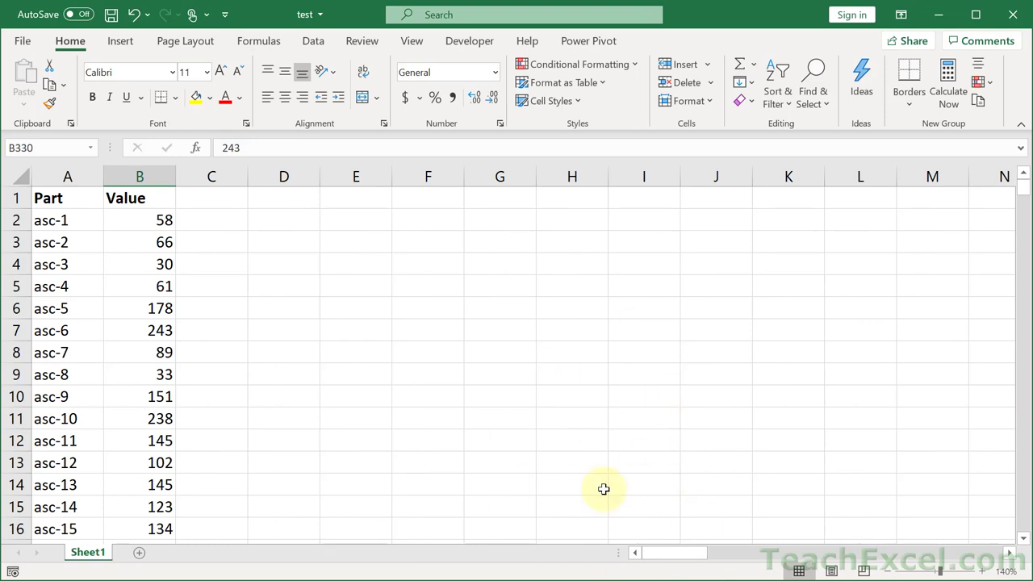
- From A1, jump to the sheet's last used cell, revealing the stray T-1000 in BS341
left_click(67, 198)
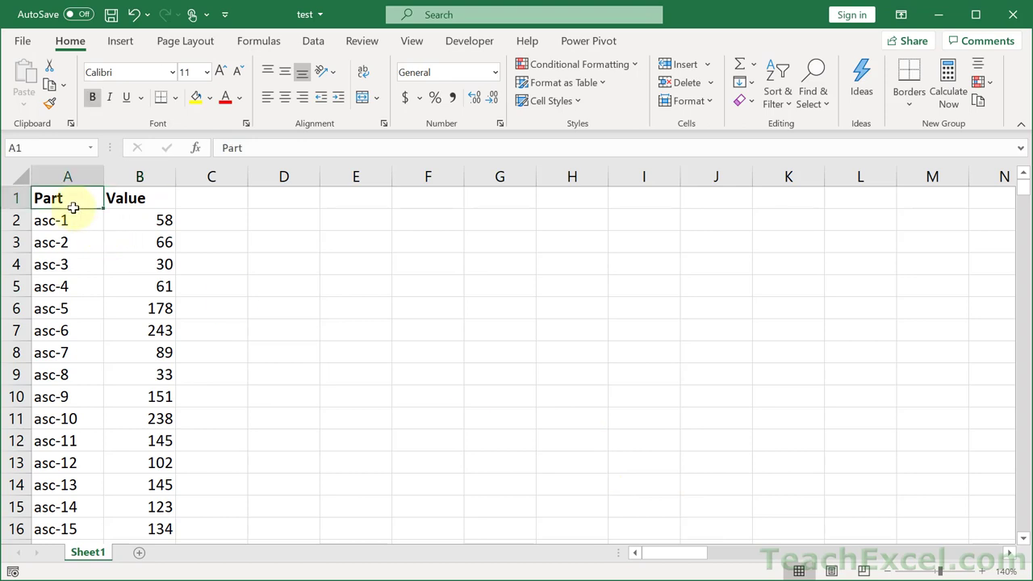
key("ctrl+end")
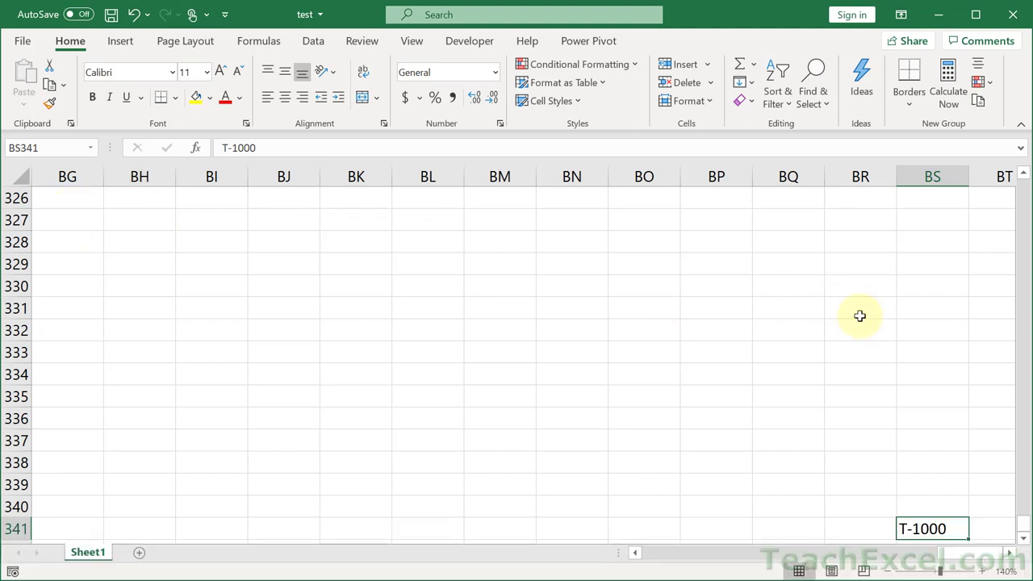
mouse_move(908, 416)
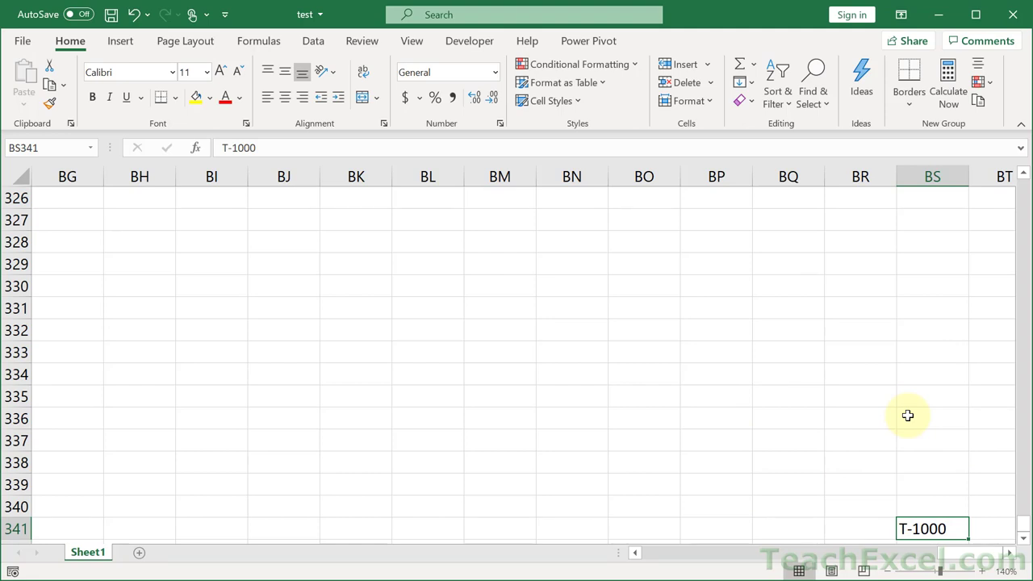
key("ctrl+Home")
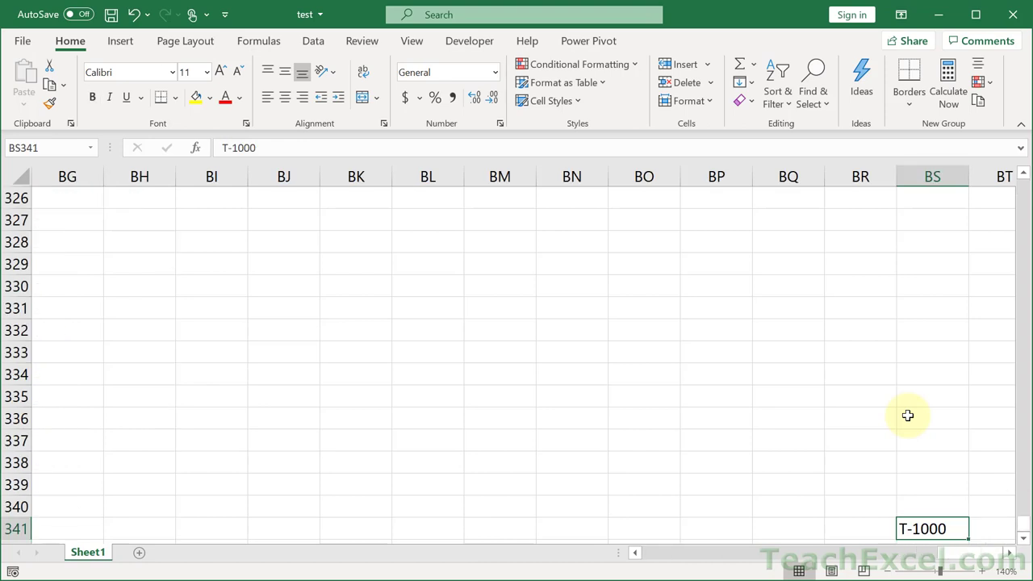
mouse_move(932, 176)
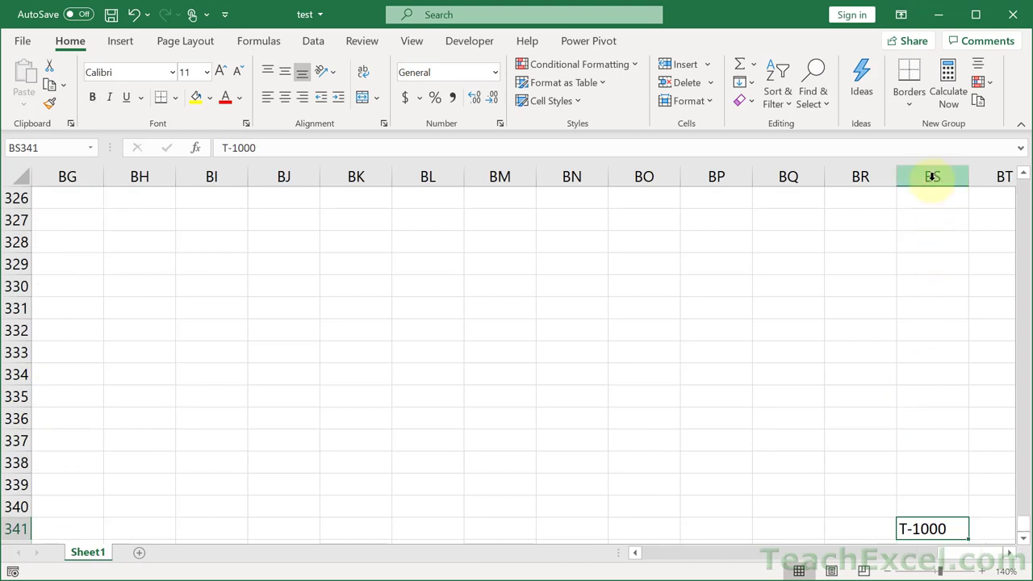
mouse_move(525, 442)
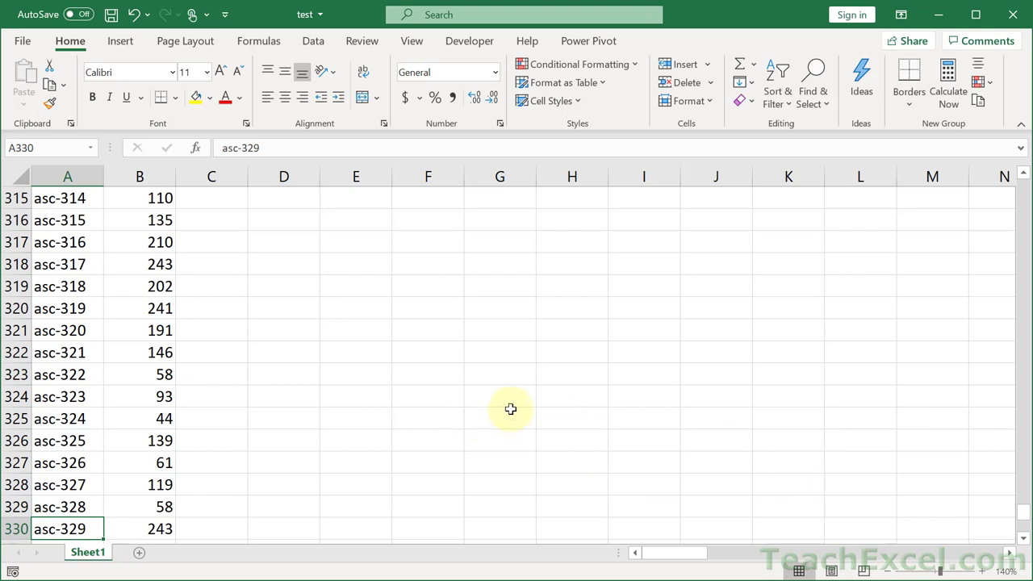
- Scroll down to show the list's final entry, asc-329 in row 330
scroll("down", 3)
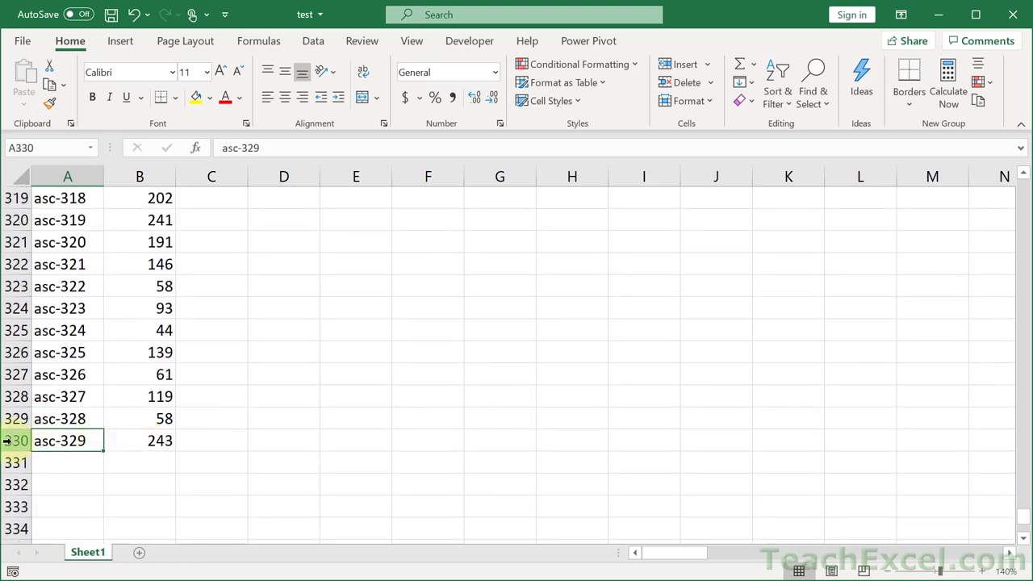
mouse_move(192, 419)
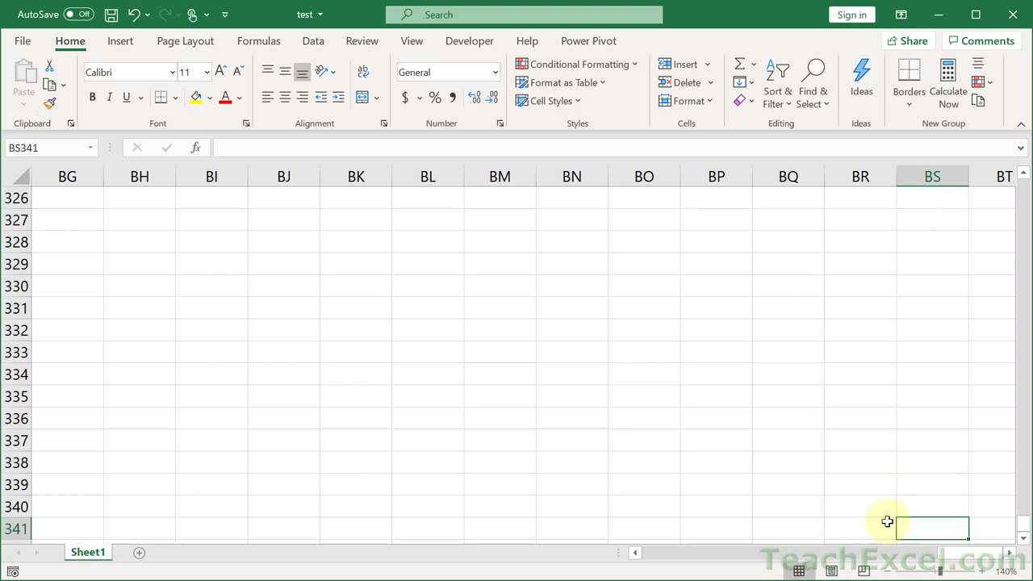
mouse_move(910, 500)
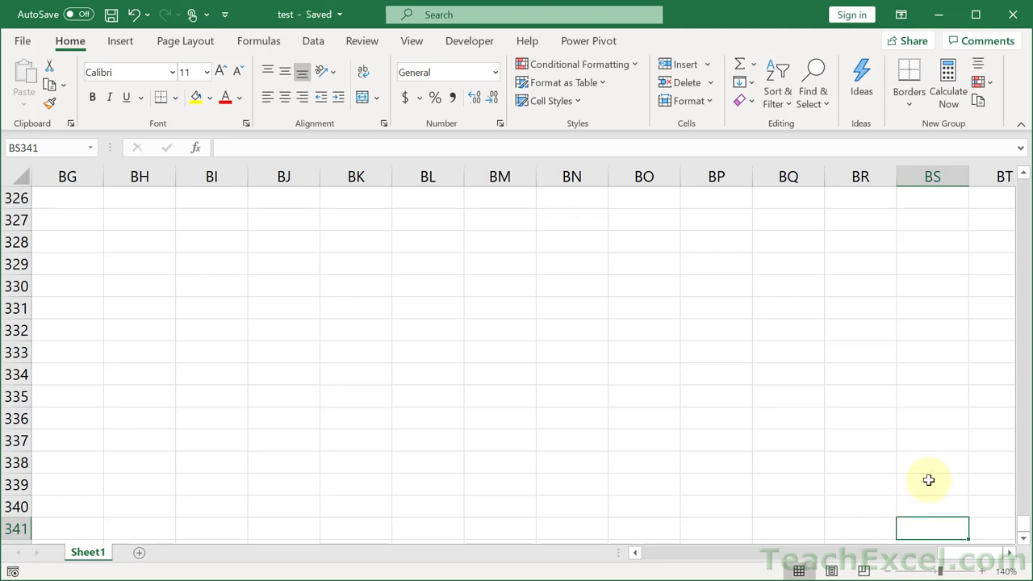
- Return to the top and scroll back to row 330 showing asc-329 and 243
scroll("down", 3)
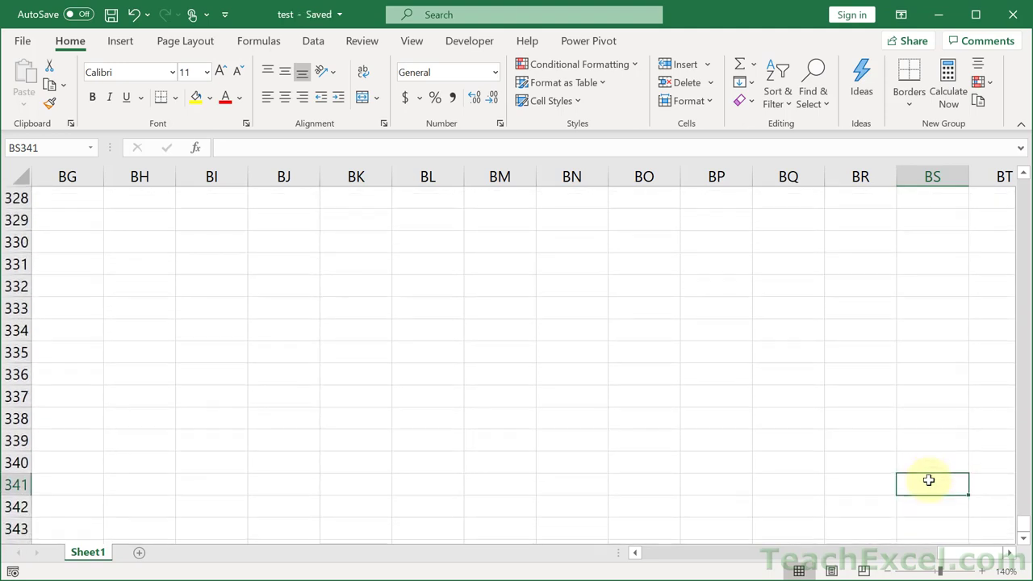
mouse_move(891, 463)
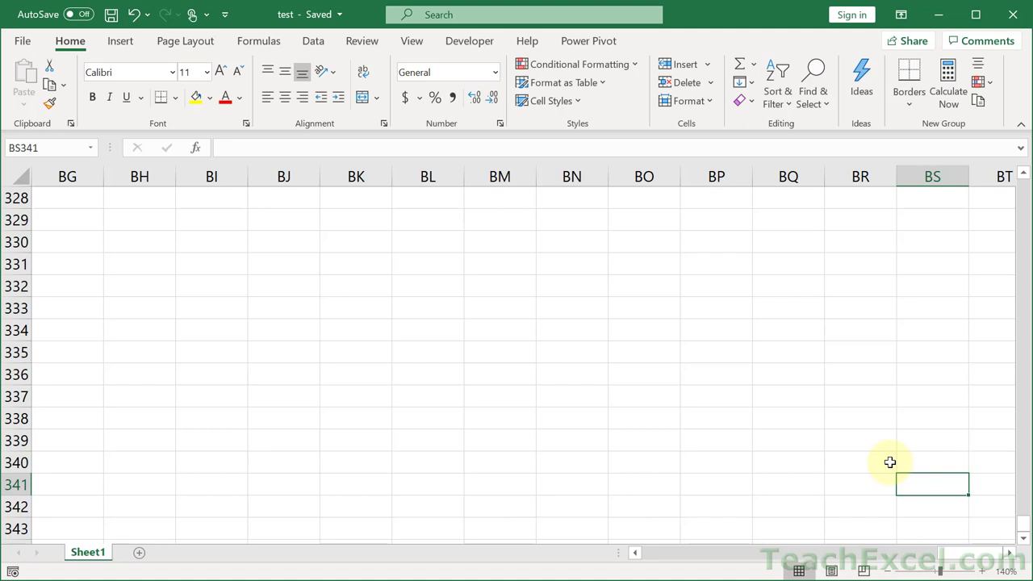
mouse_move(891, 448)
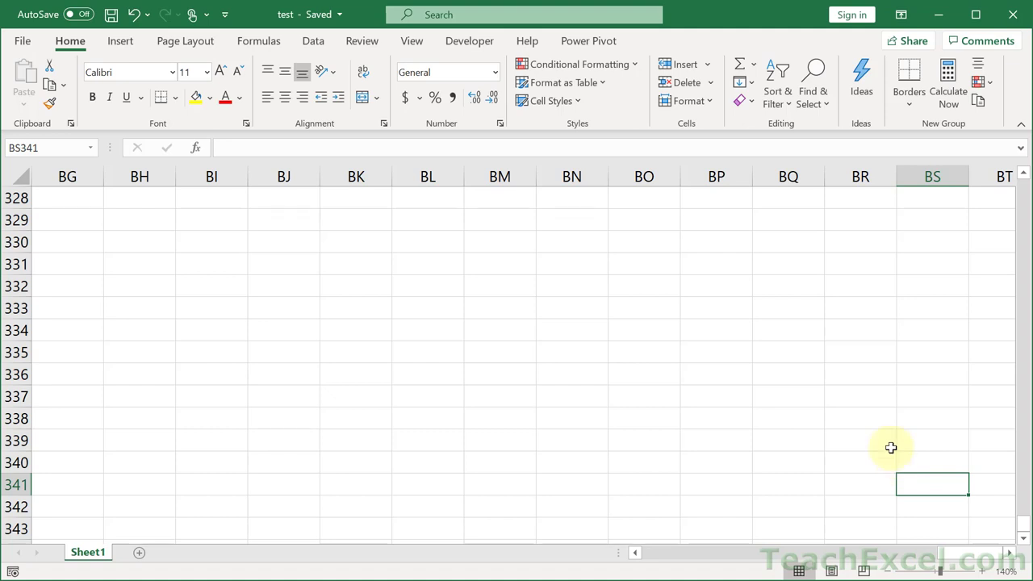
mouse_move(837, 379)
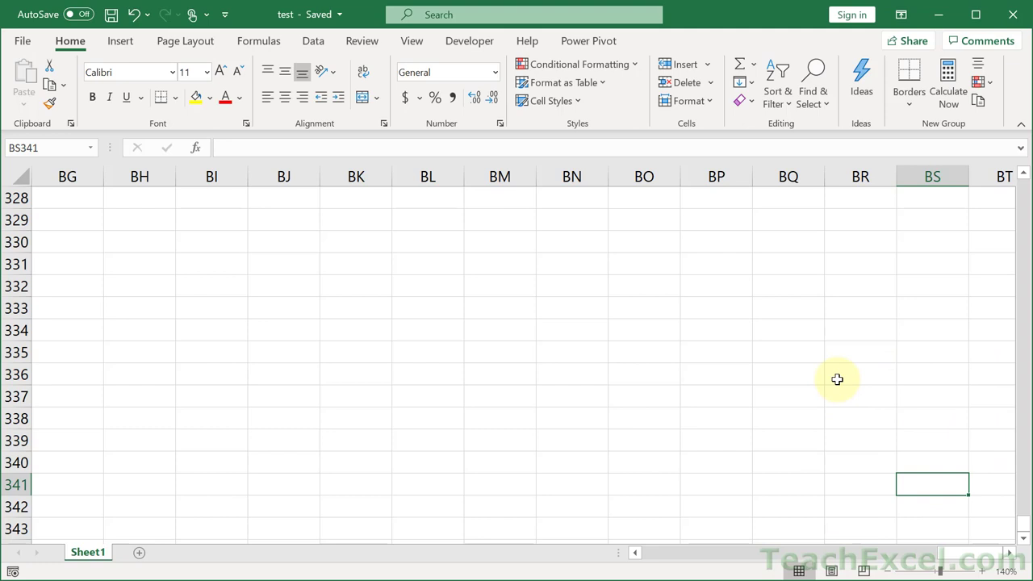
key("ctrl+Home")
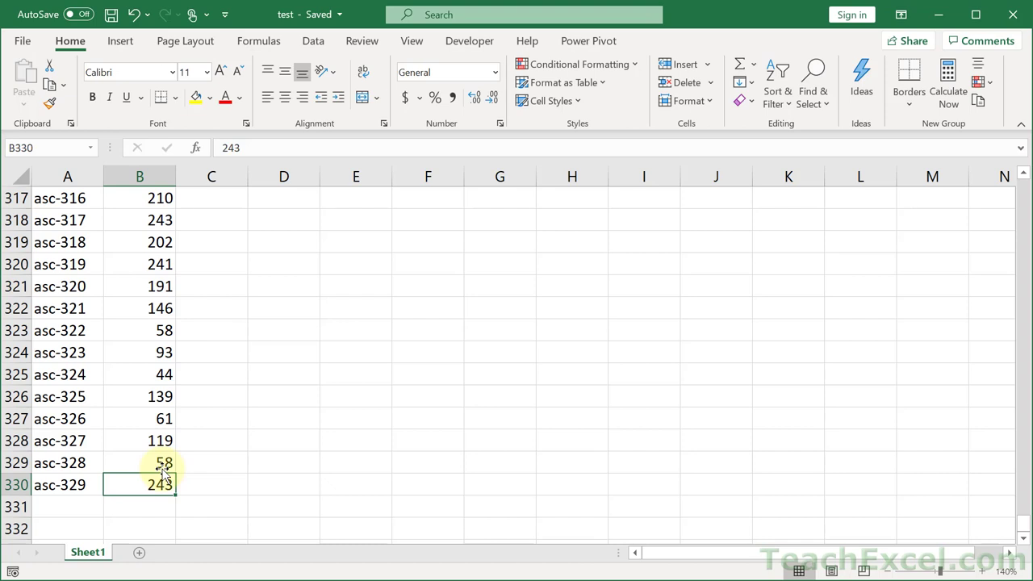
scroll("down", 3)
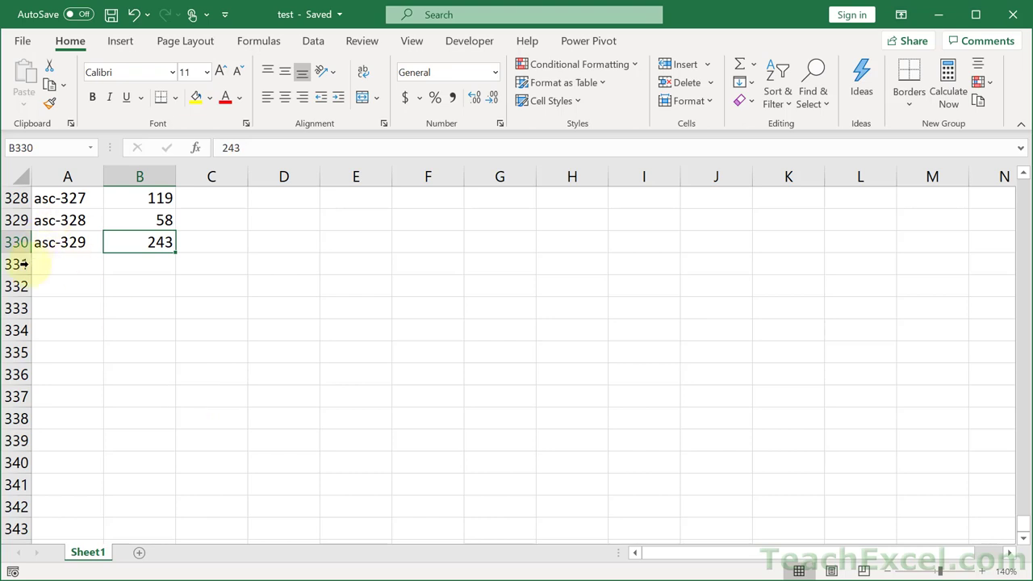
- Delete all the empty rows below the list, starting at row 331
left_click(17, 264)
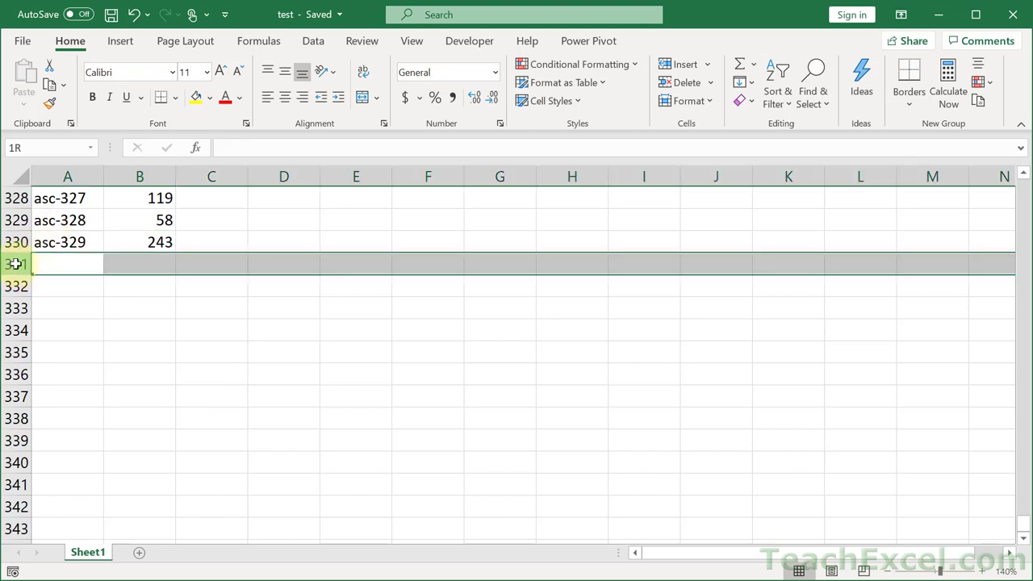
left_click(67, 264)
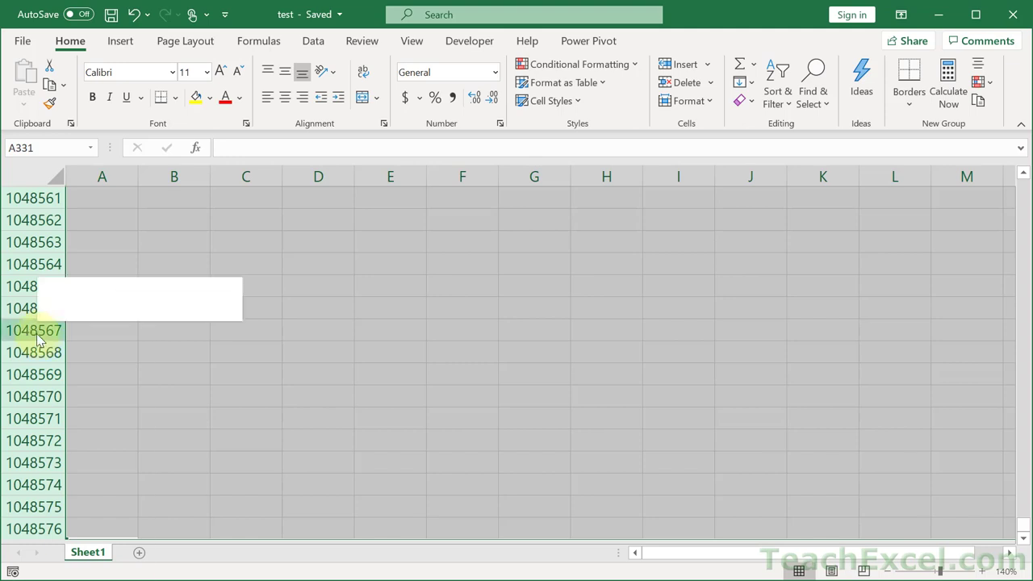
right_click(33, 330)
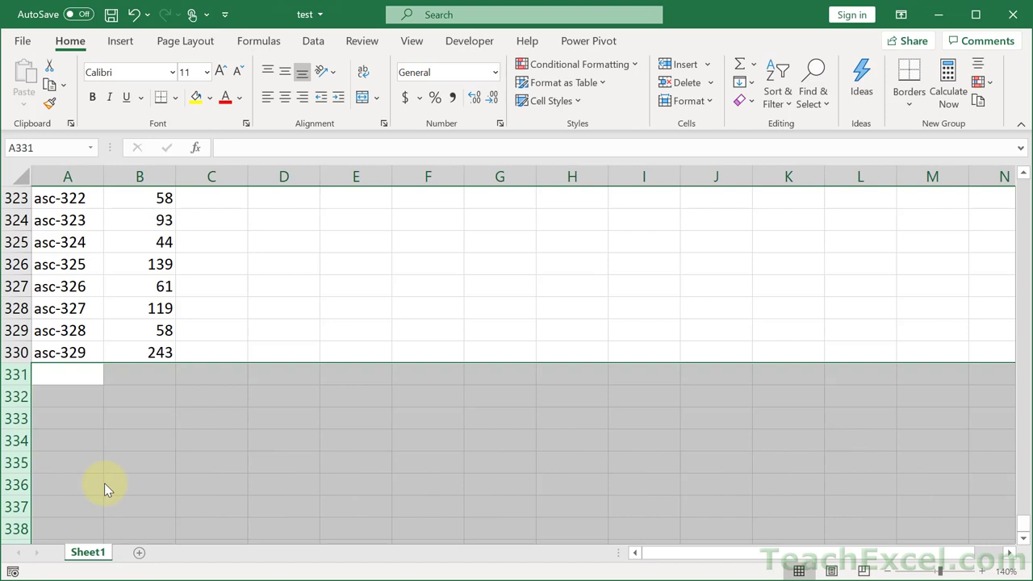
- Delete all the empty columns from column C rightward, then clear the selection
left_click(212, 176)
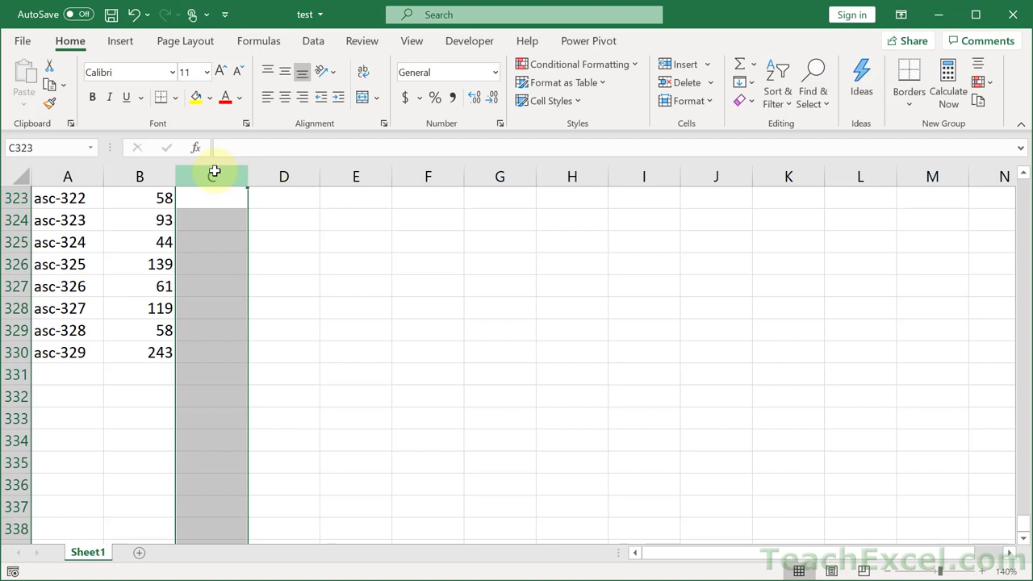
right_click(214, 176)
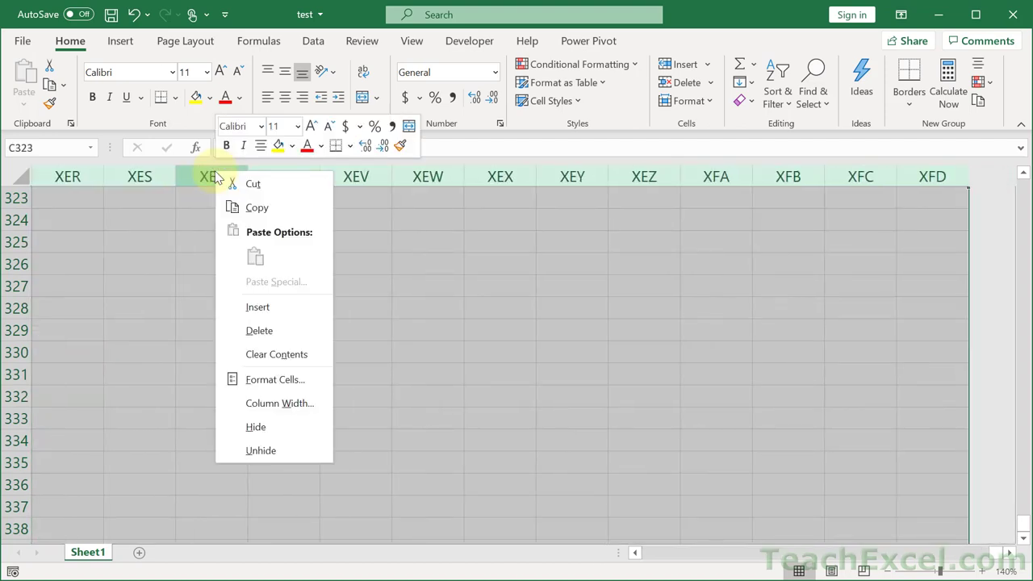
mouse_move(266, 330)
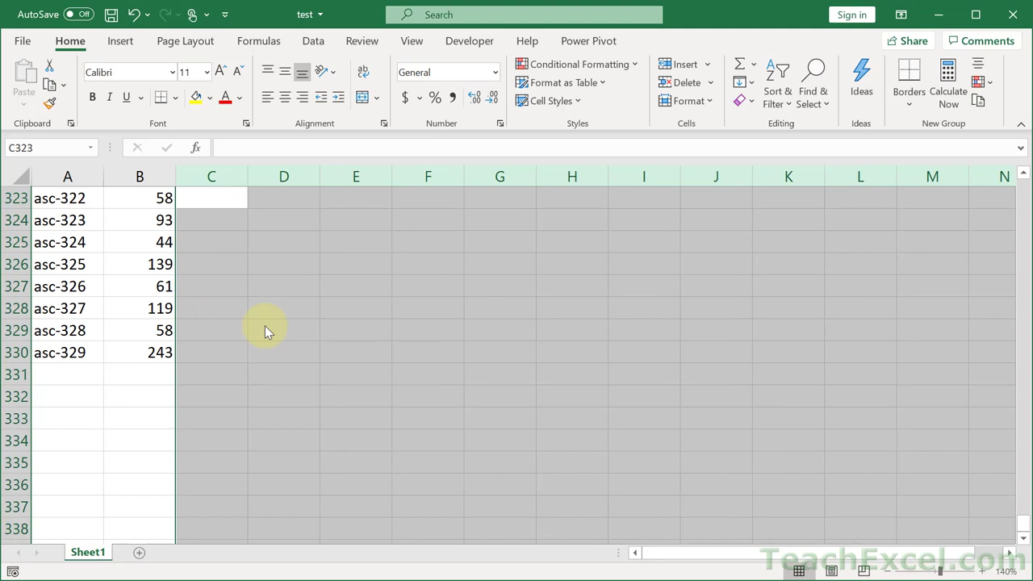
left_click(284, 329)
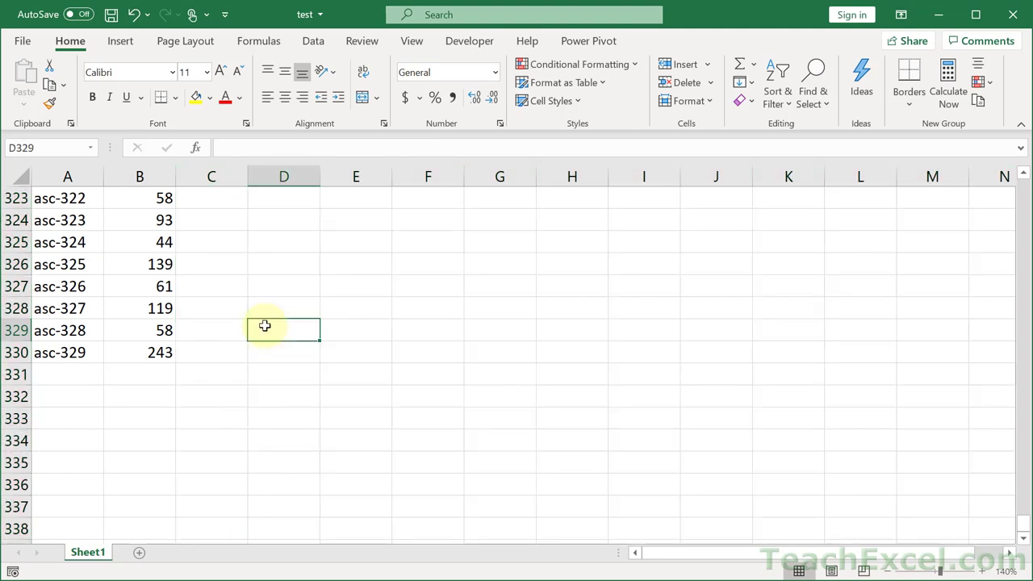
mouse_move(267, 246)
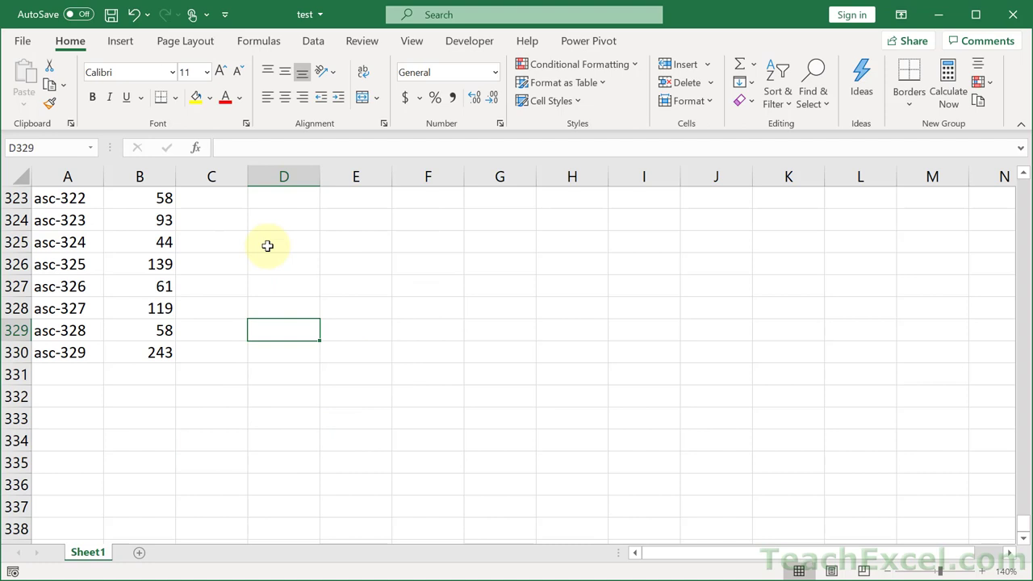
- Jump back to cell A1 with the Part and Value headers
key("ctrl+Home")
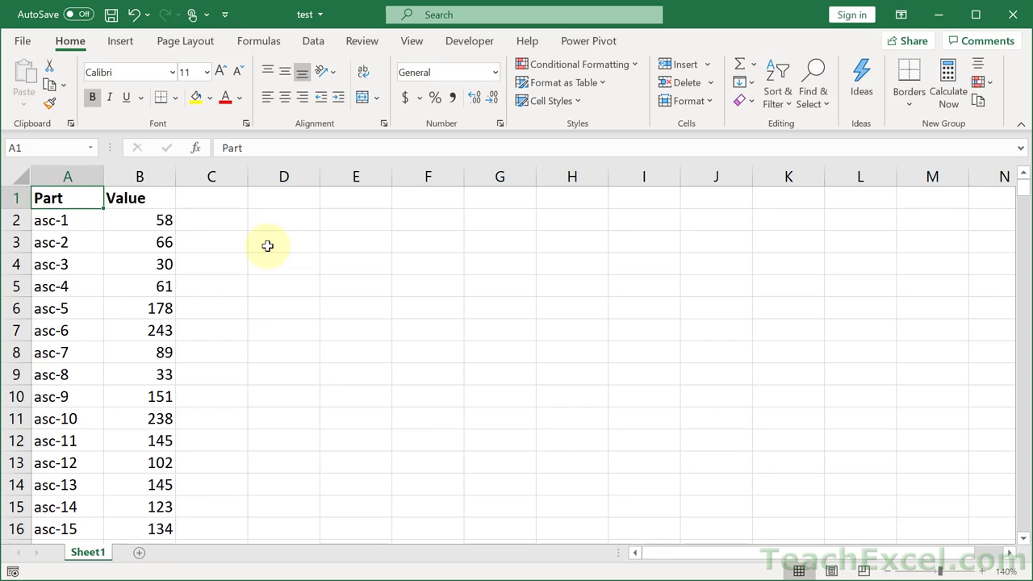
mouse_move(458, 303)
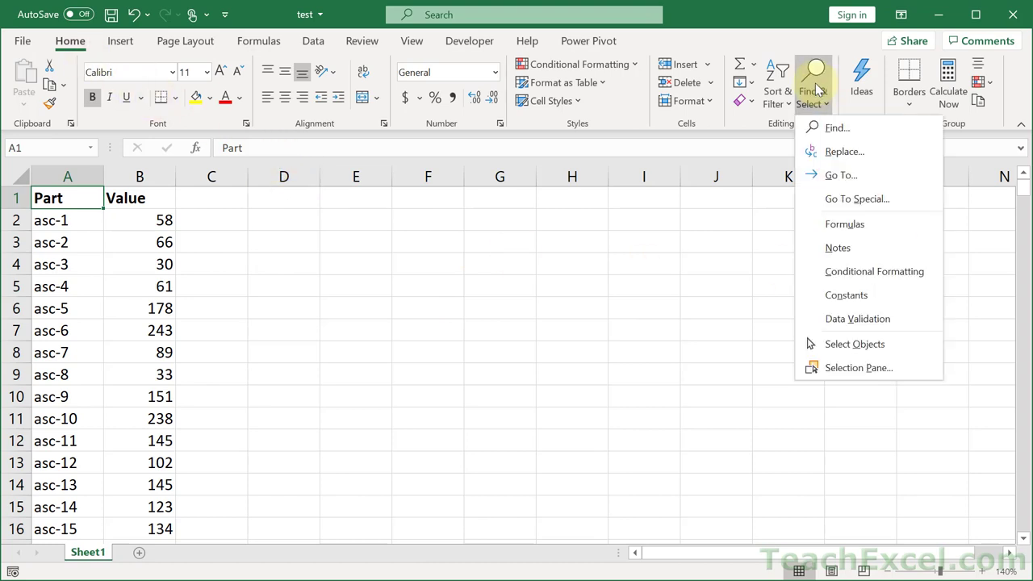
mouse_move(856, 199)
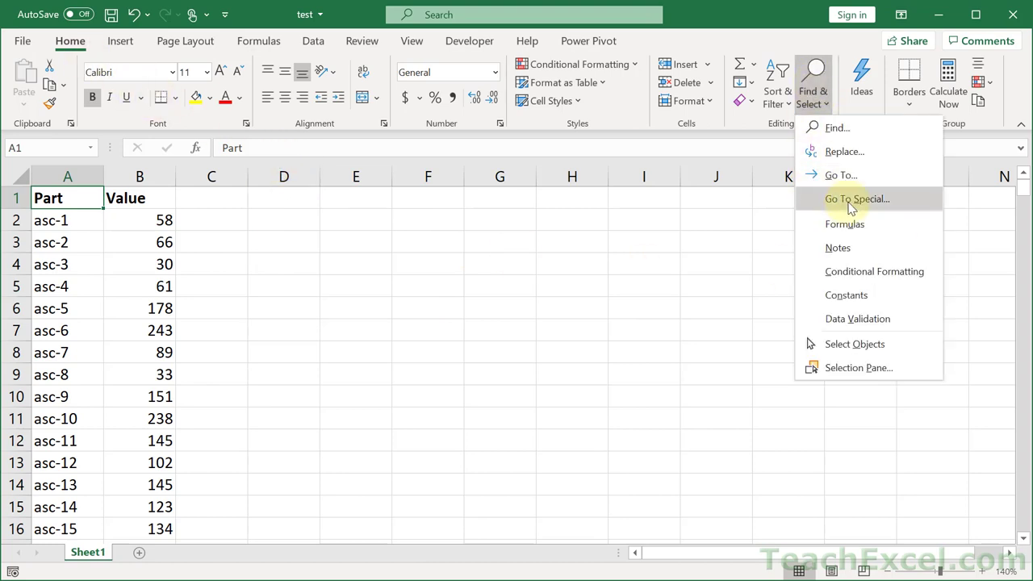
- Use Go To Special's Last cell option to land on B330 with 243
left_click(856, 199)
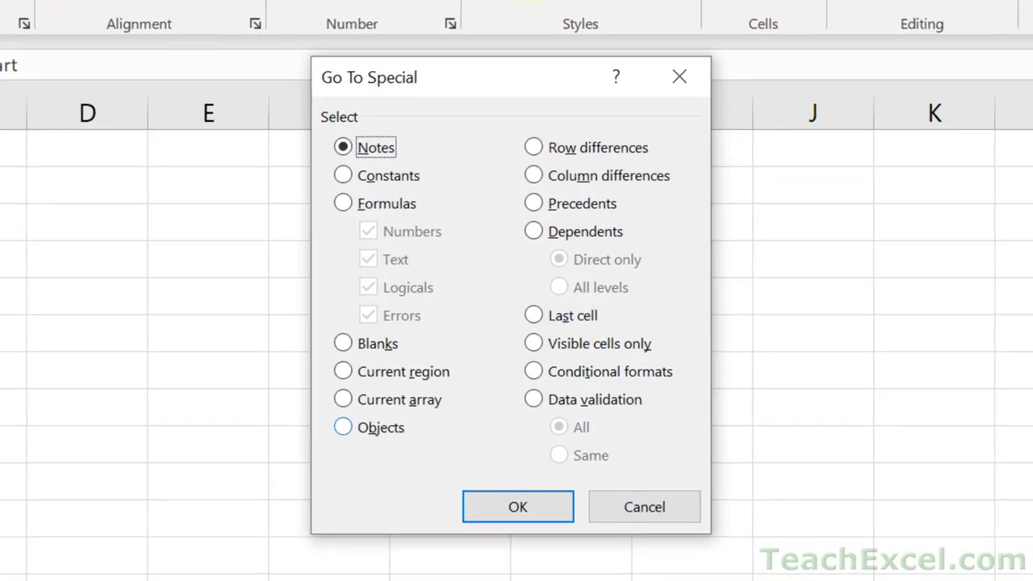
mouse_move(601, 203)
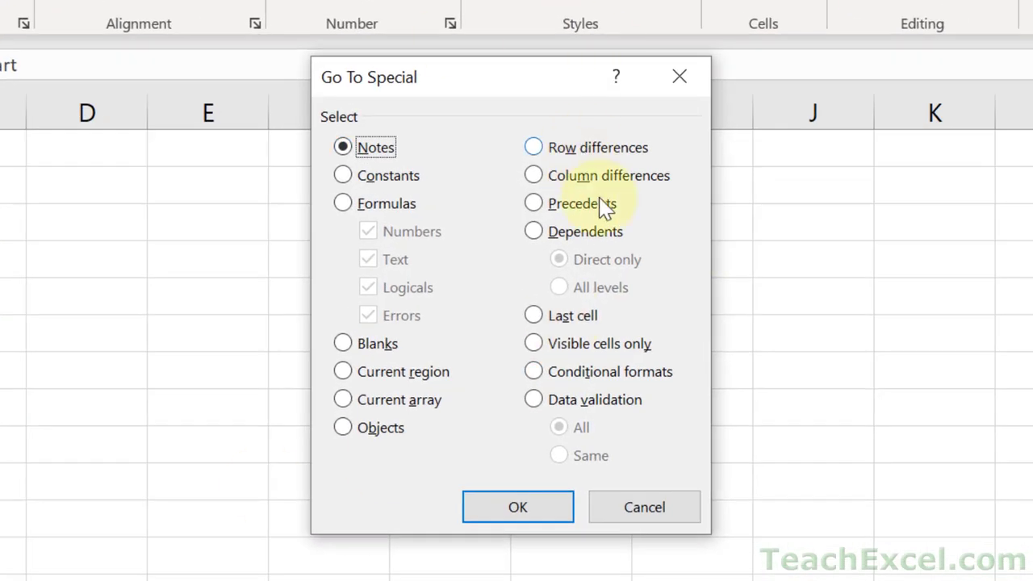
left_click(532, 315)
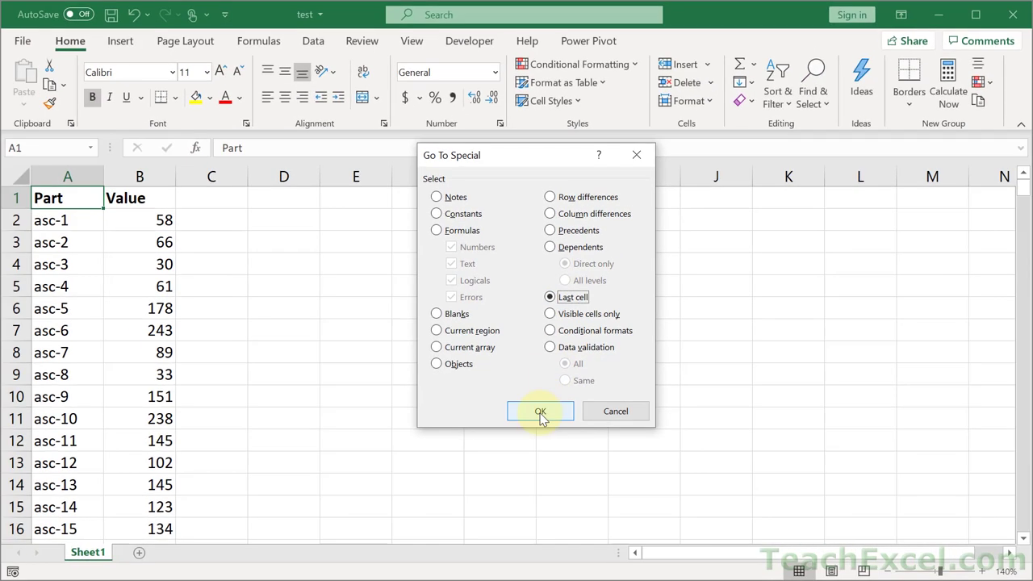
left_click(540, 411)
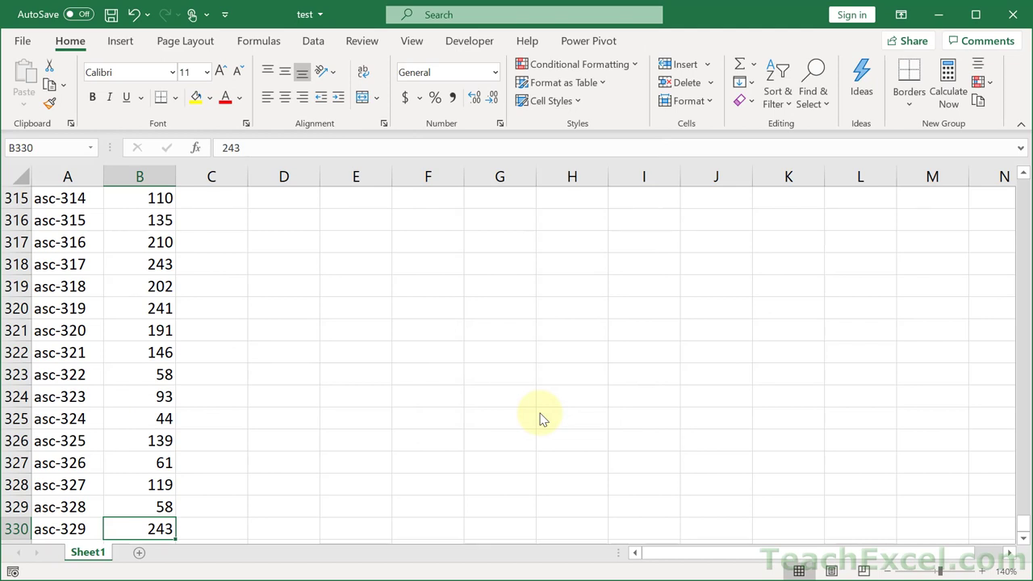
mouse_move(547, 353)
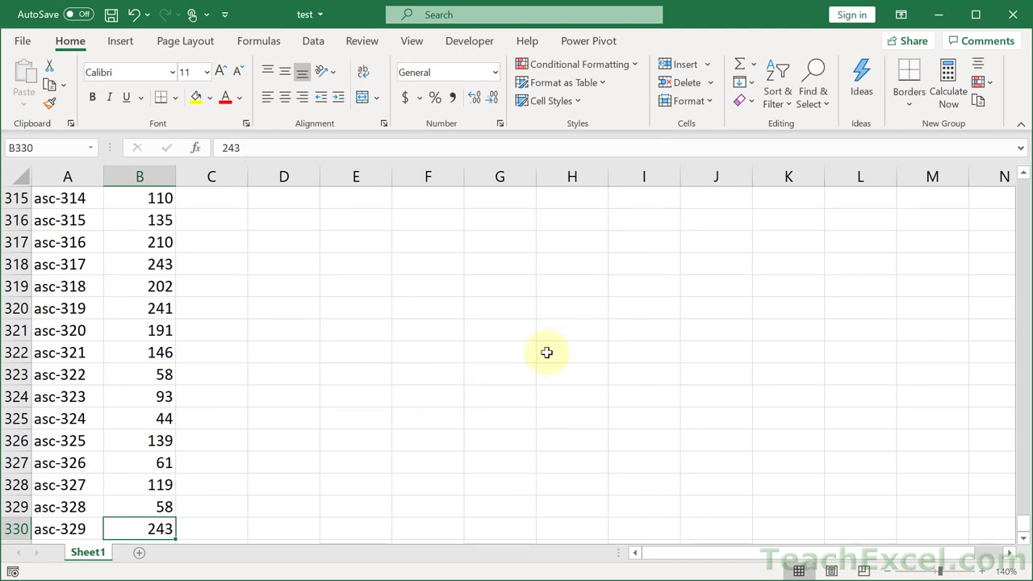